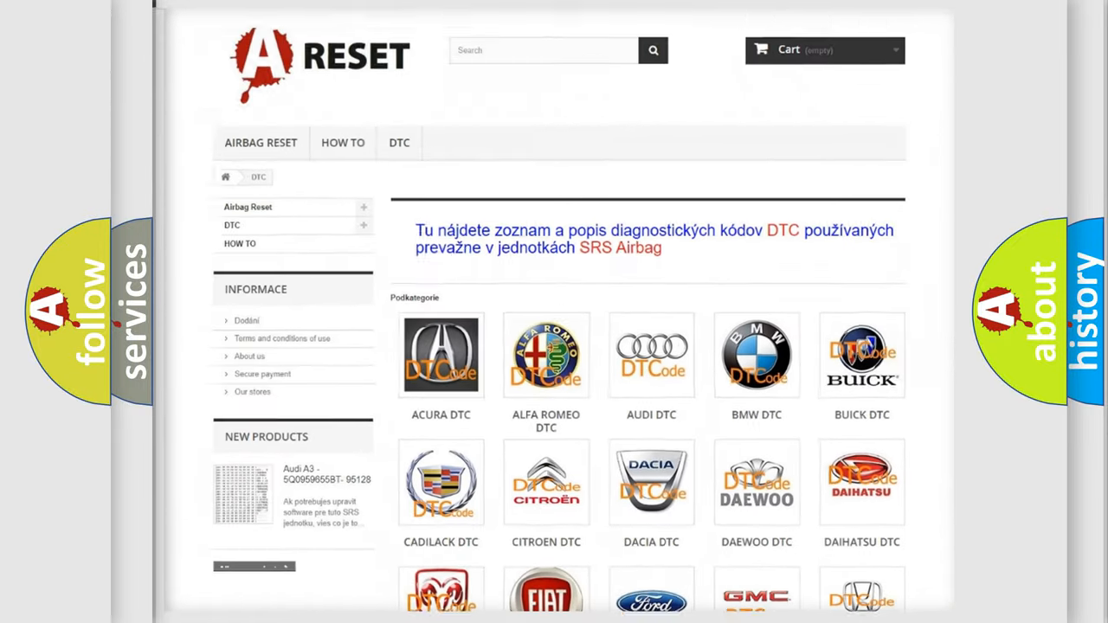
scroll(down, 3)
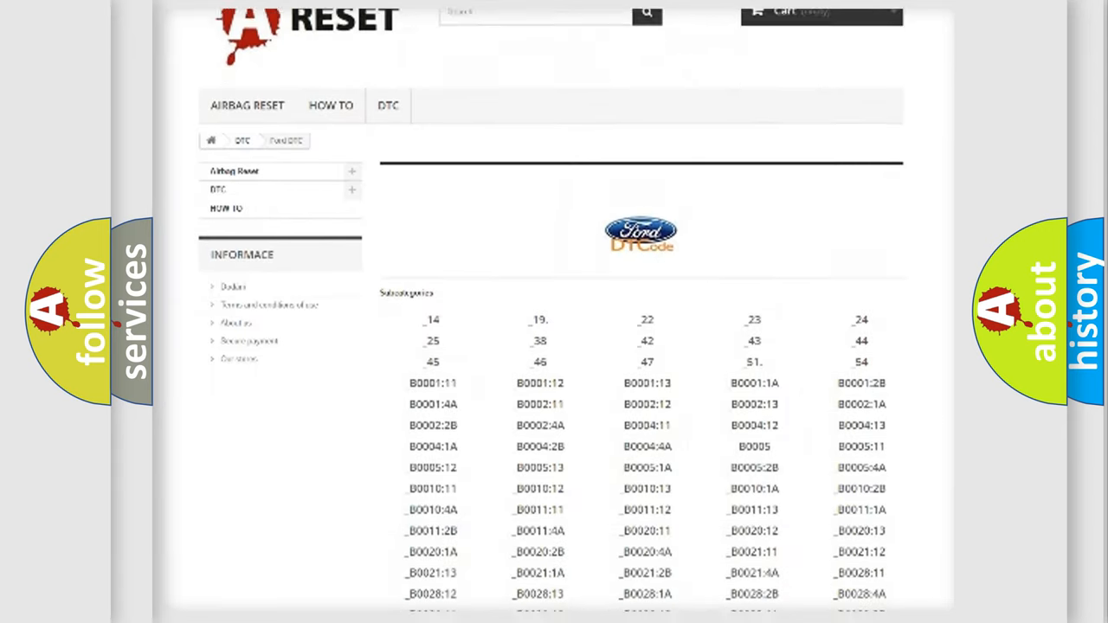
scroll(down, 3)
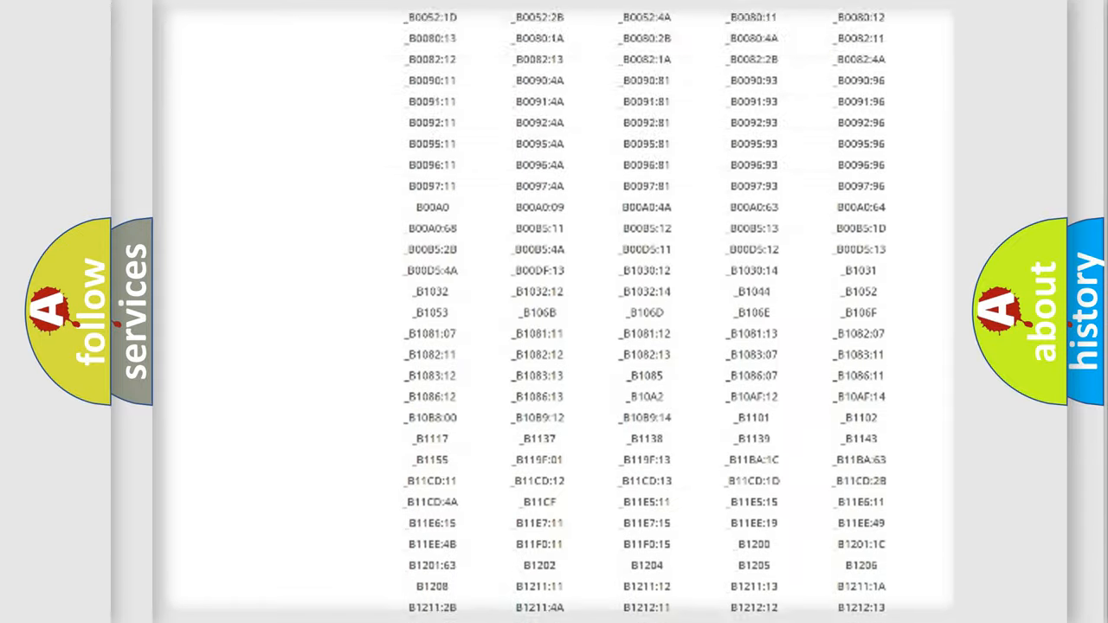
scroll(up, 3)
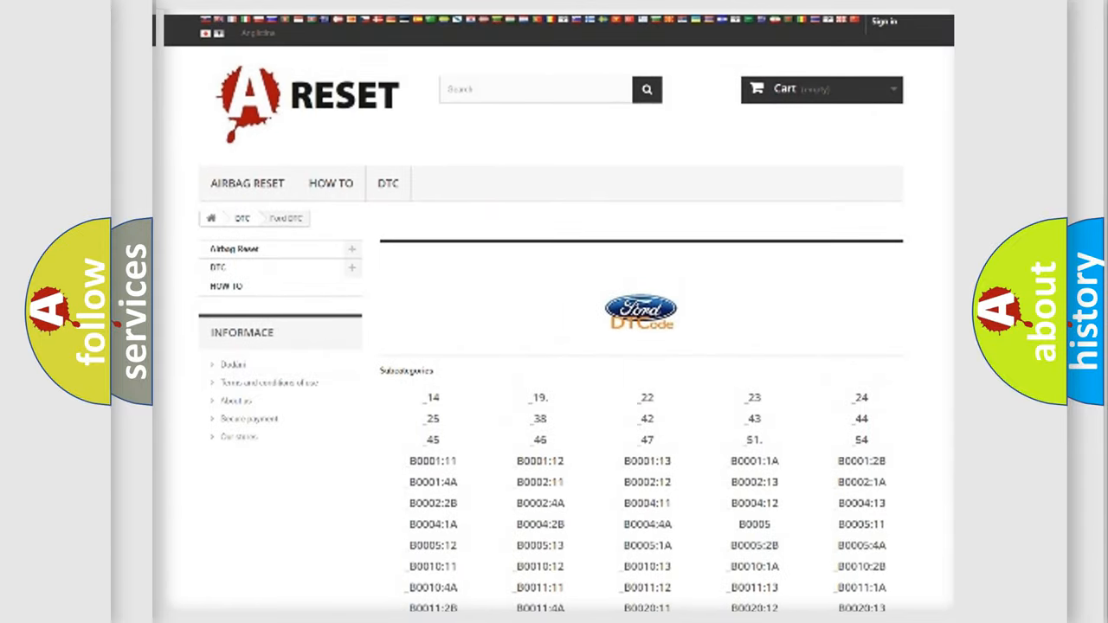